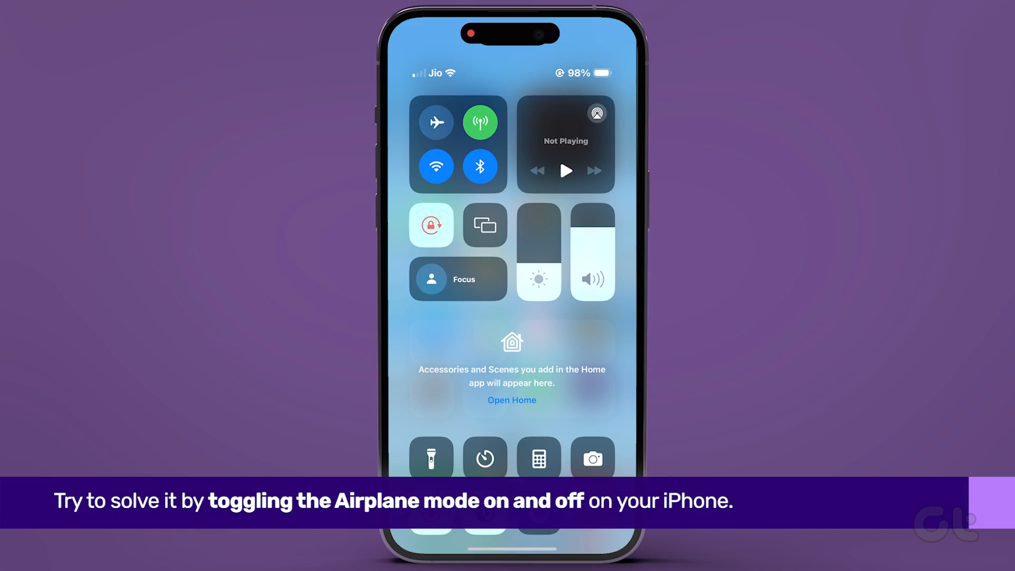
Step: Switch Airplane mode on in Control Center, then off again to reconnect
{"action": "left_click", "coordinate": [435, 122]}
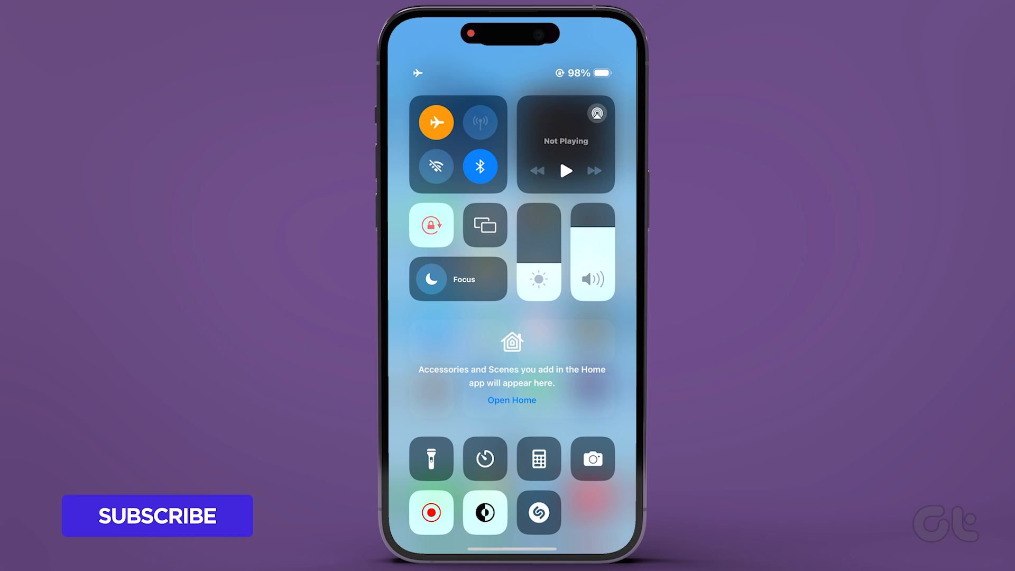
{"action": "left_click", "coordinate": [436, 122]}
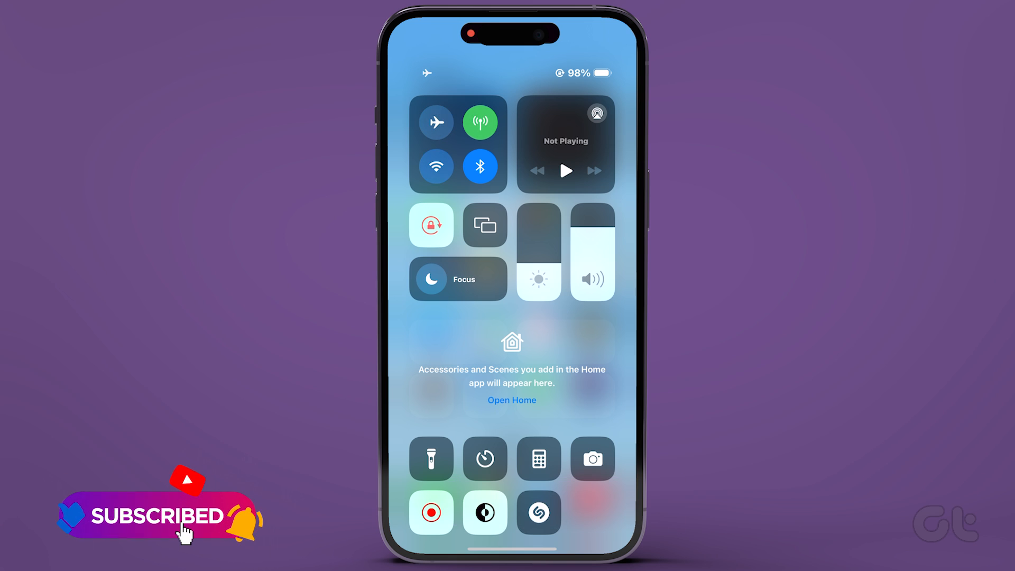
{"action": "left_click", "coordinate": [437, 121]}
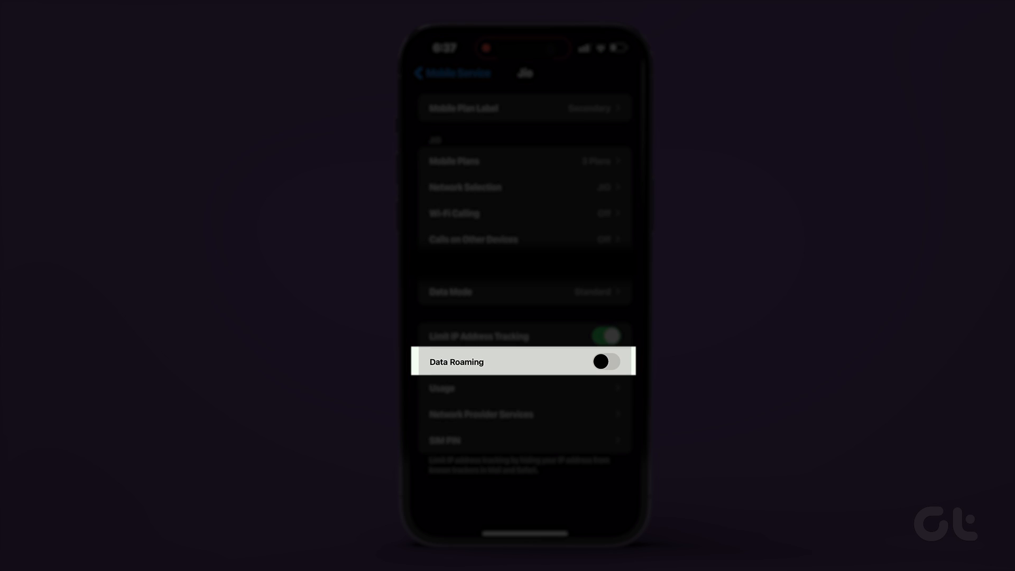
Step: Switch the Data Roaming toggle on for the SIM
{"action": "left_click", "coordinate": [606, 362]}
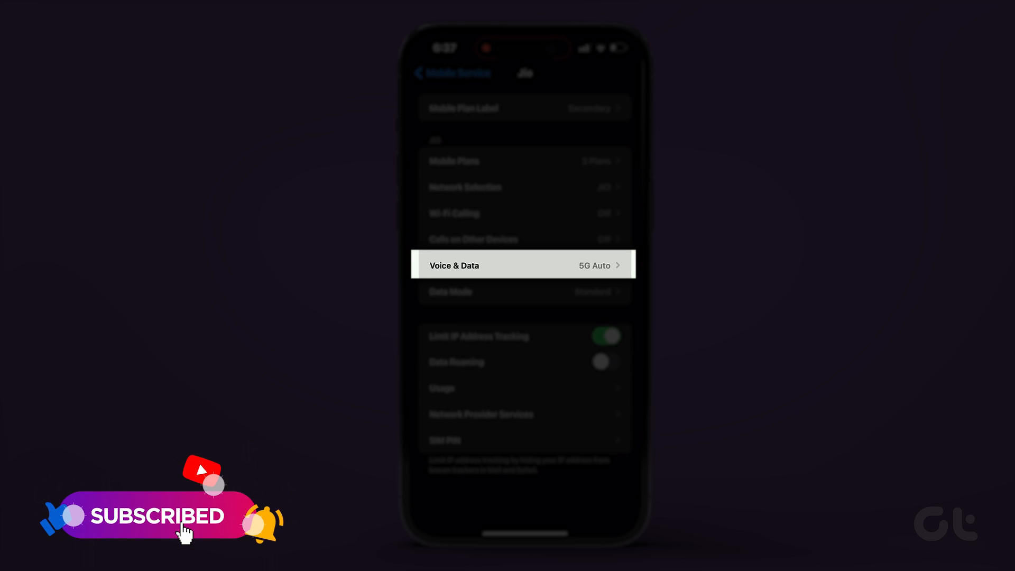
Step: Open the SIM's Voice & Data choices to move from 5G Auto to LTE
{"action": "left_click", "coordinate": [524, 265]}
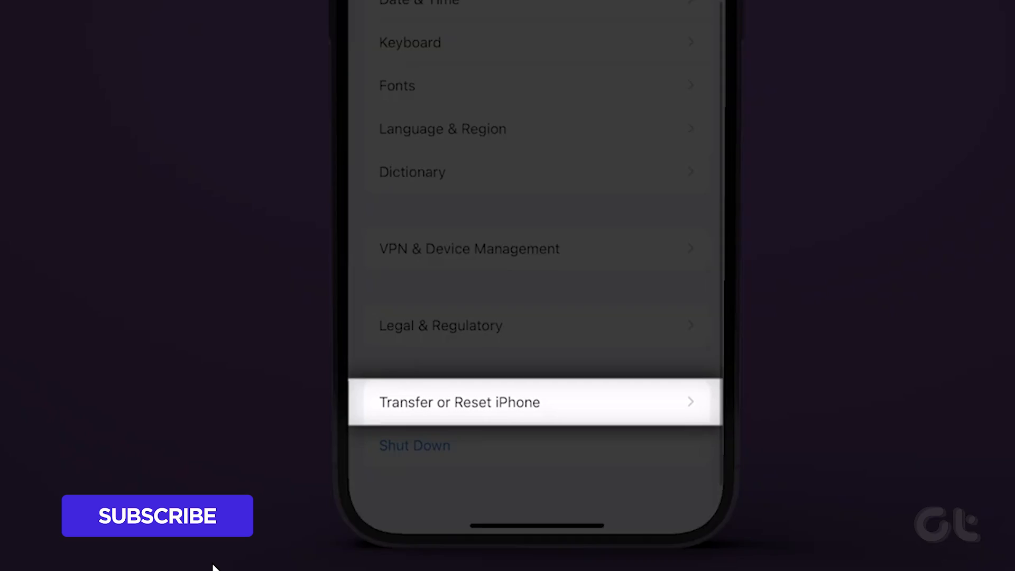
Step: Open Transfer or Reset iPhone under General to reset network settings
{"action": "left_click", "coordinate": [535, 402]}
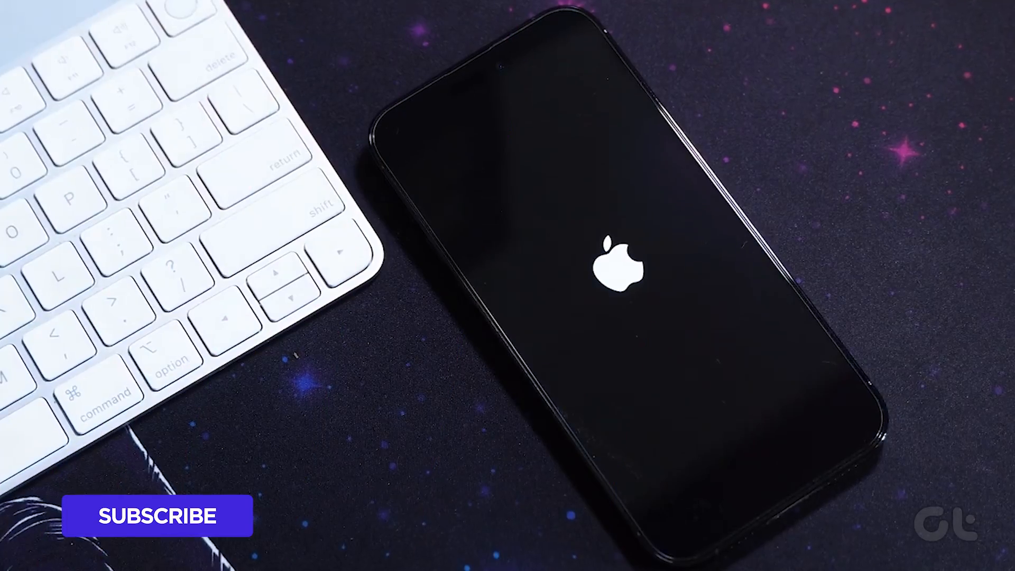
Step: Tap the screen while the iPhone boots on the Apple logo
{"action": "left_click", "coordinate": [153, 518]}
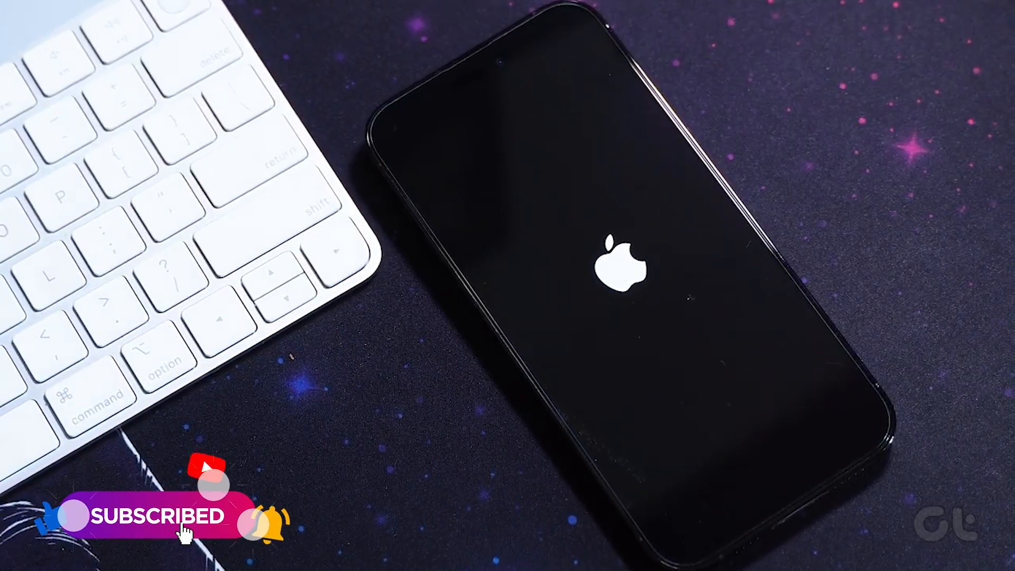